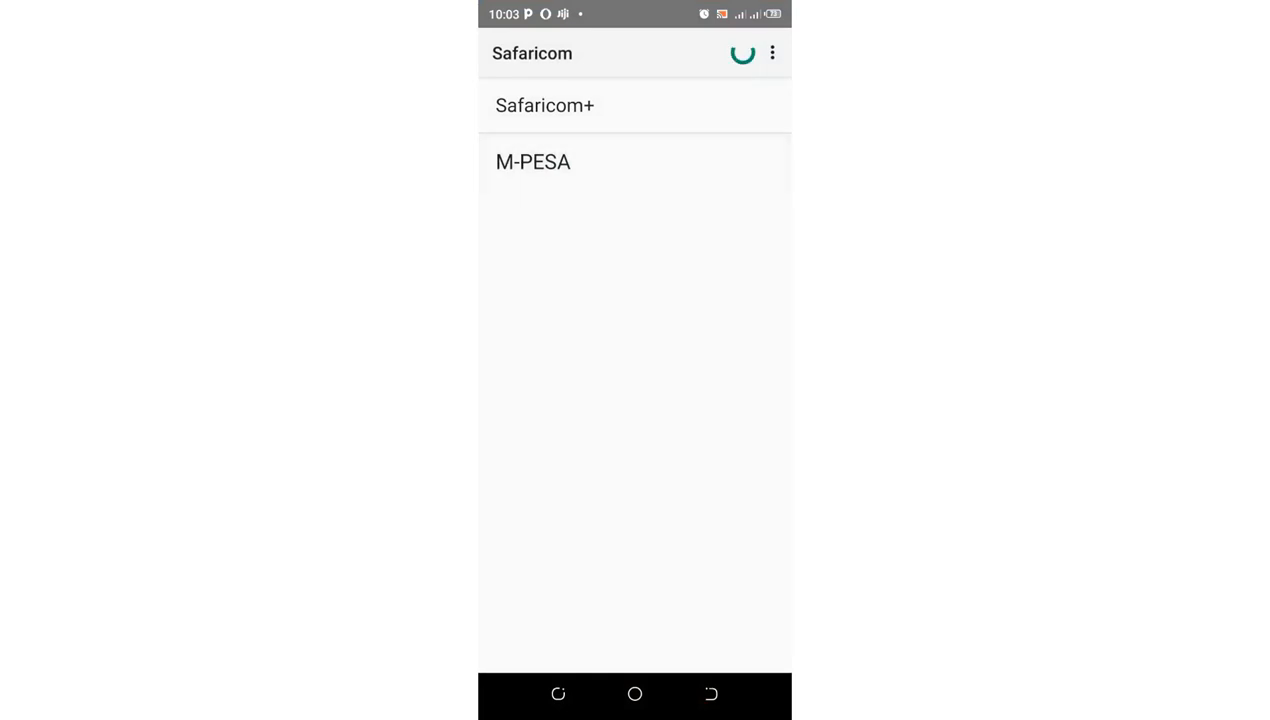
Step: Go to M-PESA and then My Account in the SIM Toolkit
click(533, 161)
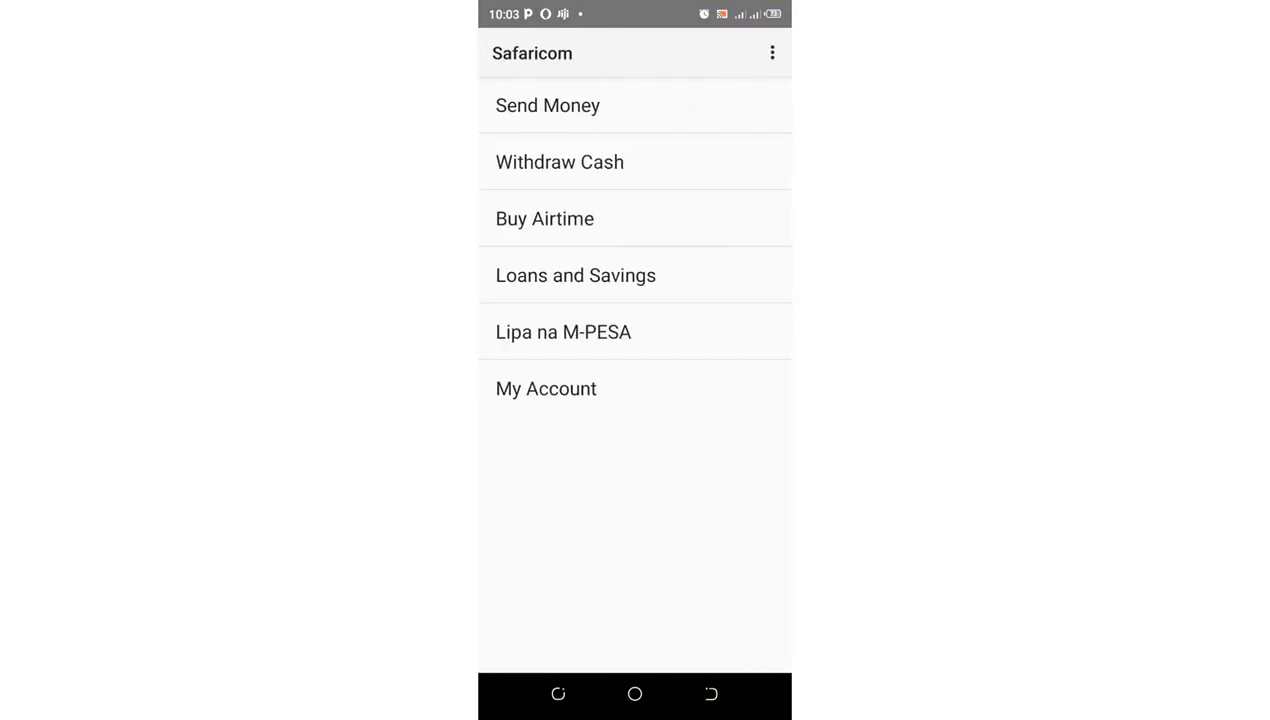
click(546, 388)
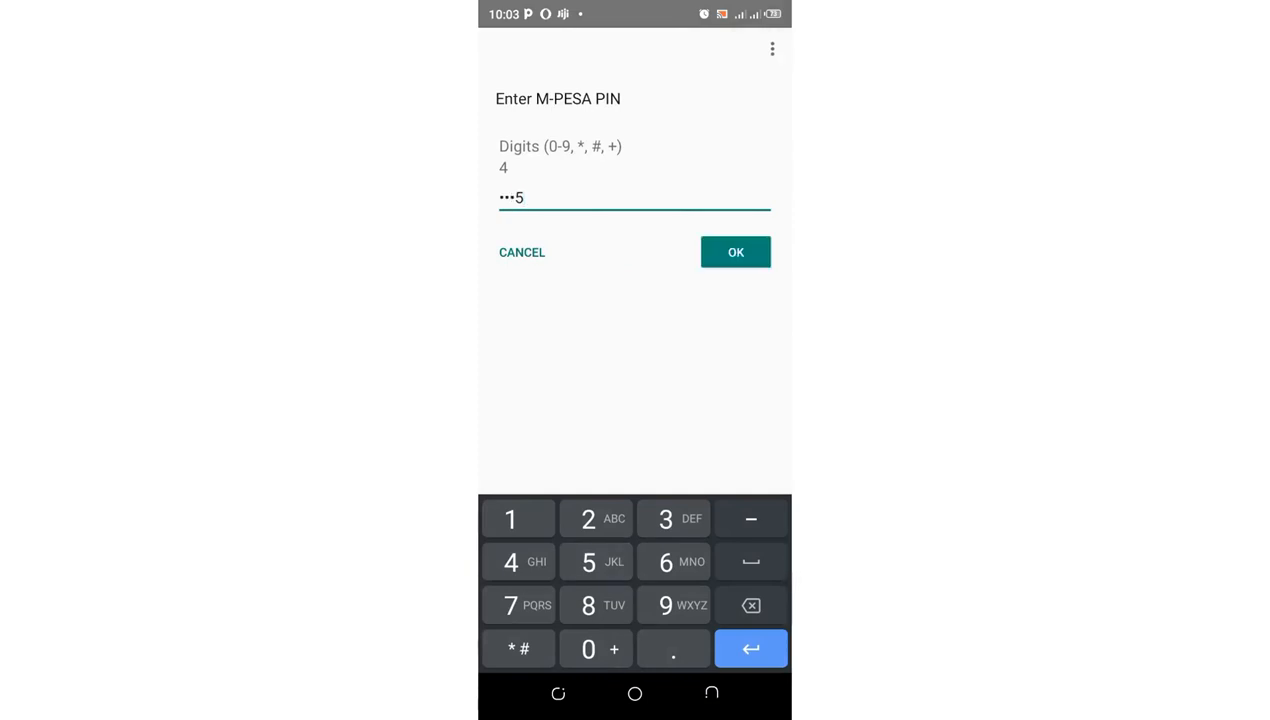
Step: Submit the PIN, confirm the Mini Statement request, and dismiss the Sent notice
click(735, 251)
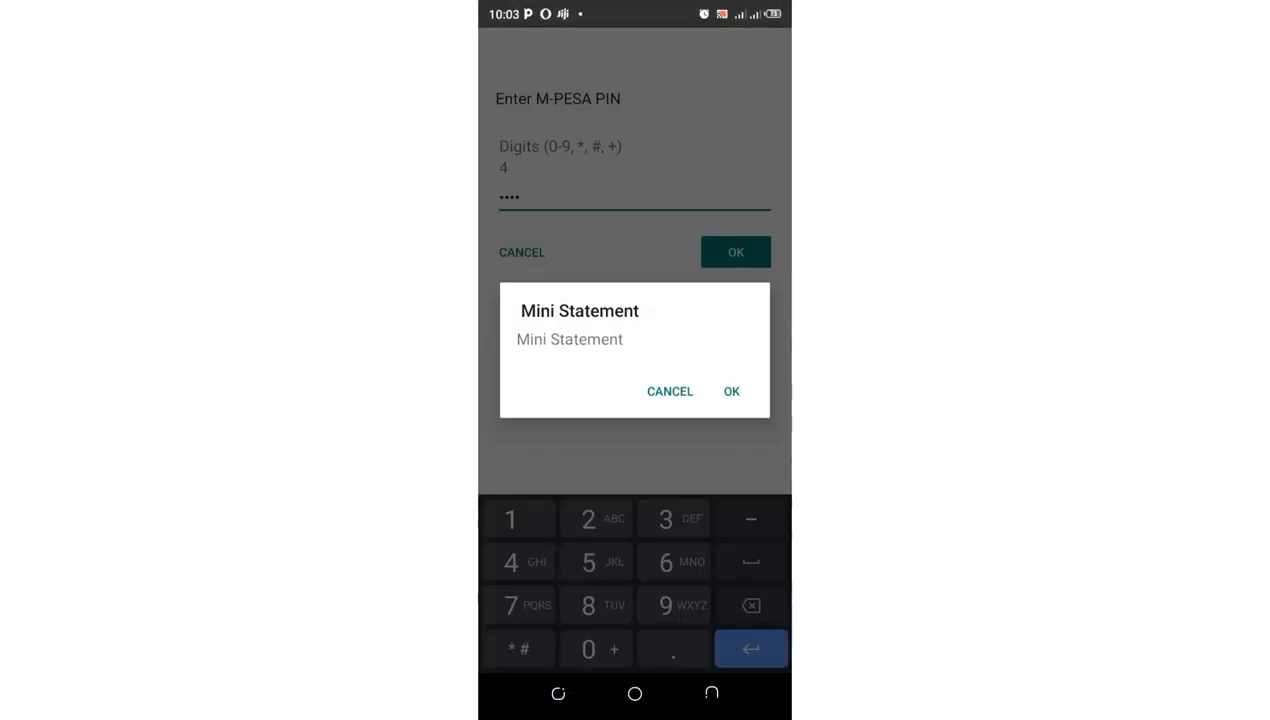
click(731, 391)
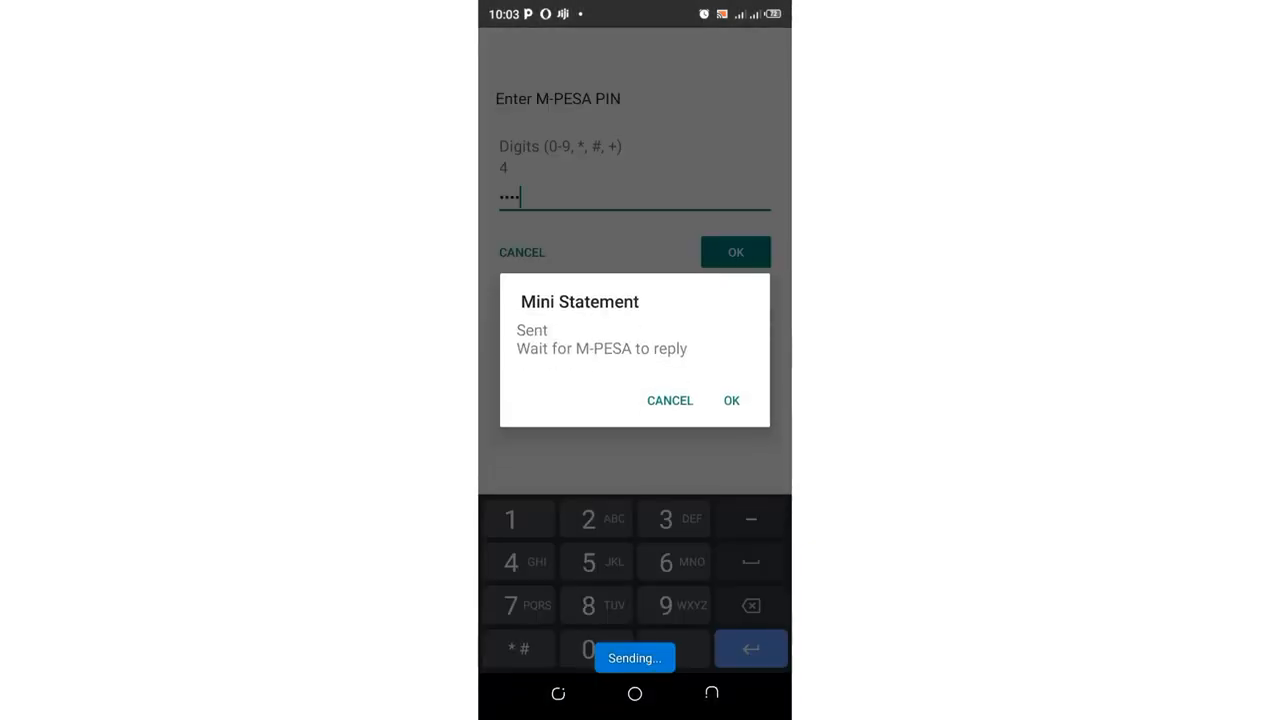
click(731, 400)
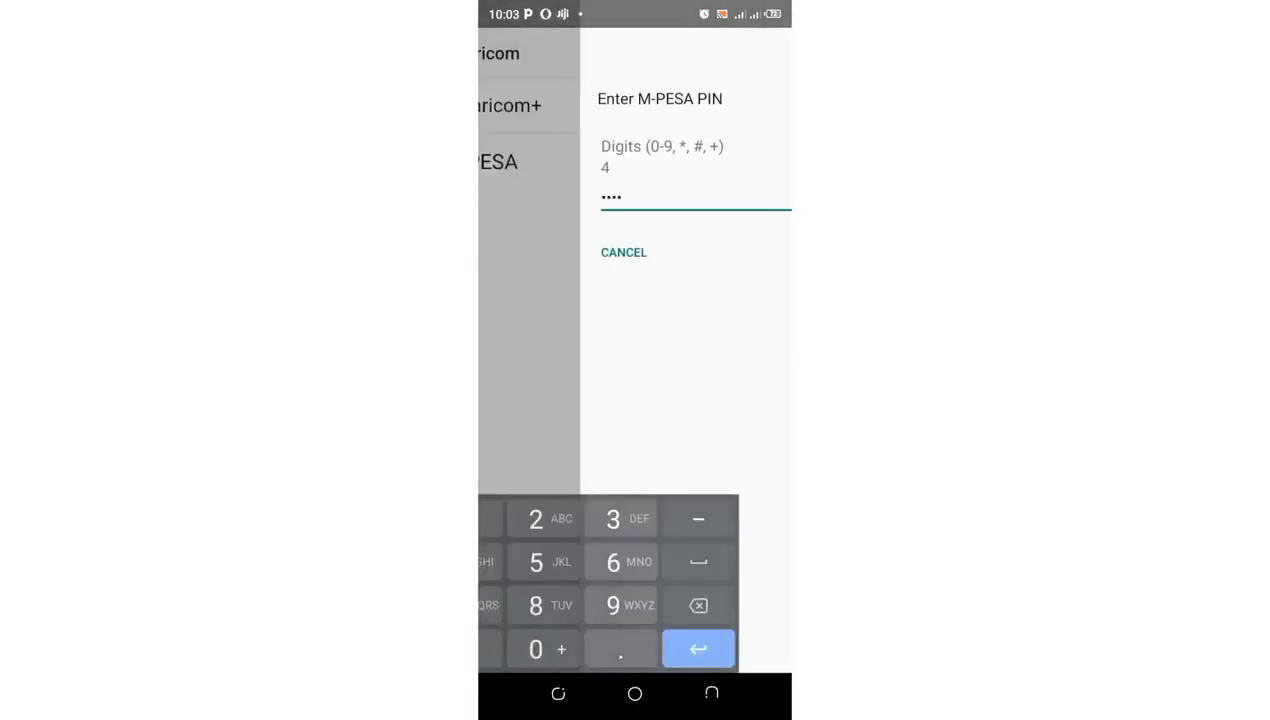
Step: Leave the toolkit and open the latest MPESA conversation in Messages
click(698, 648)
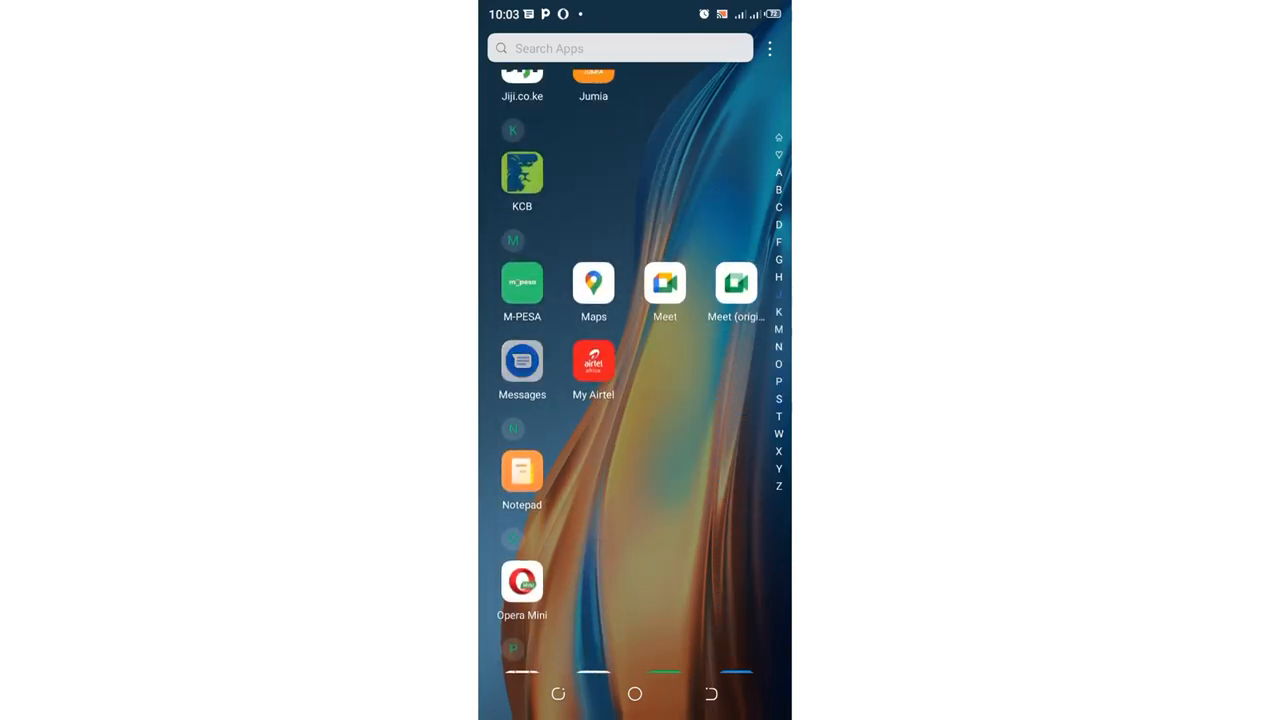
click(521, 363)
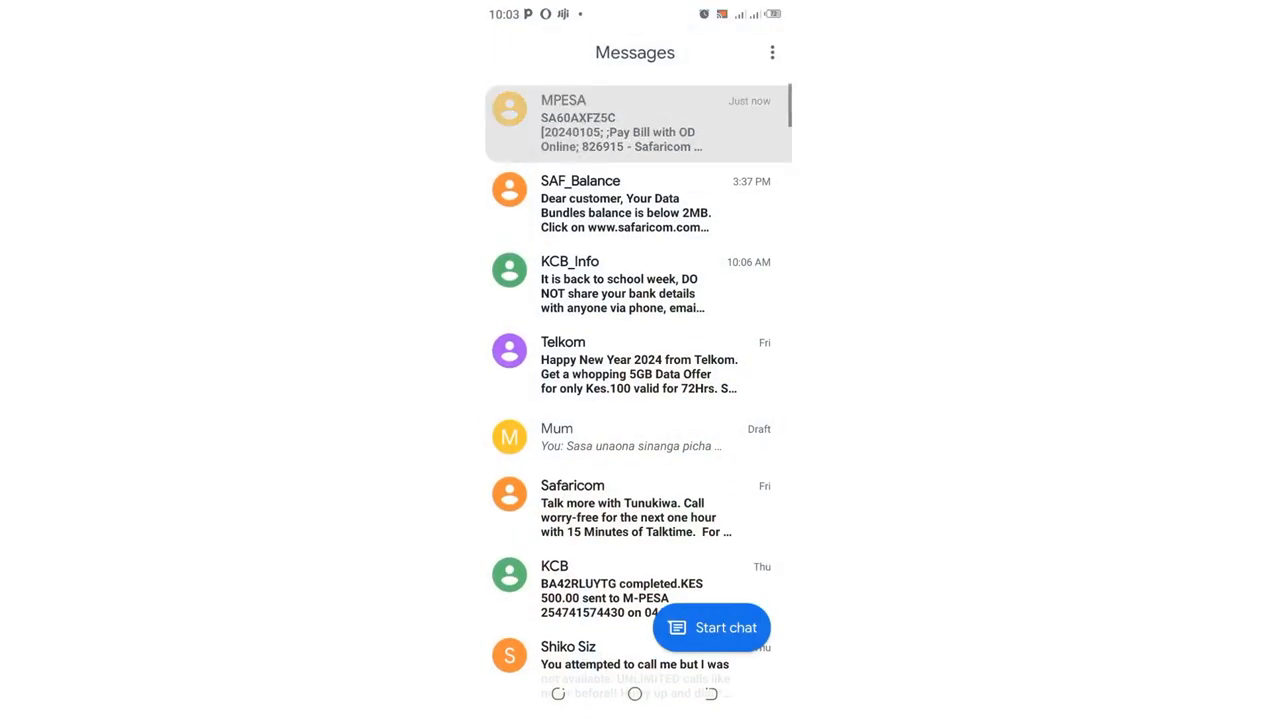
click(623, 123)
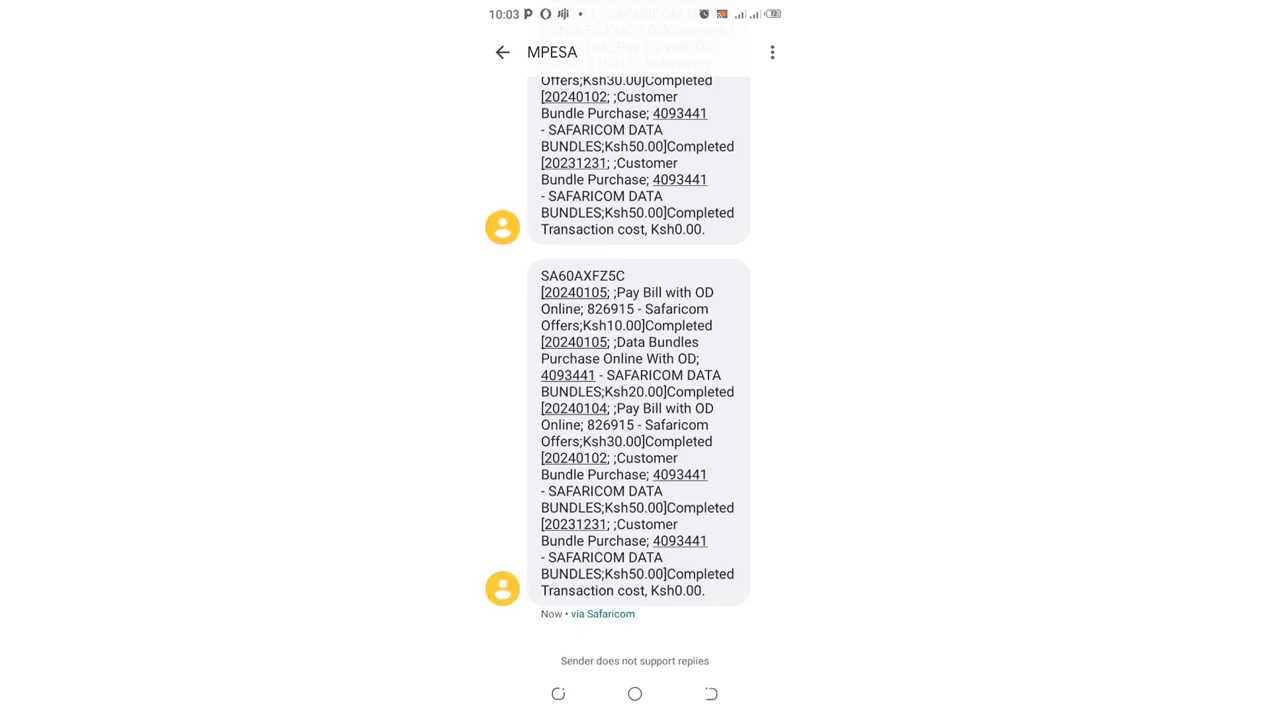